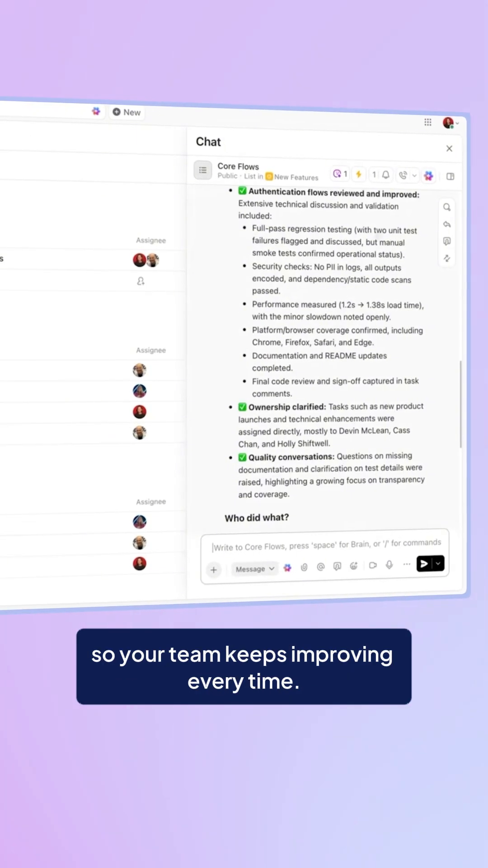
scroll(up, 3)
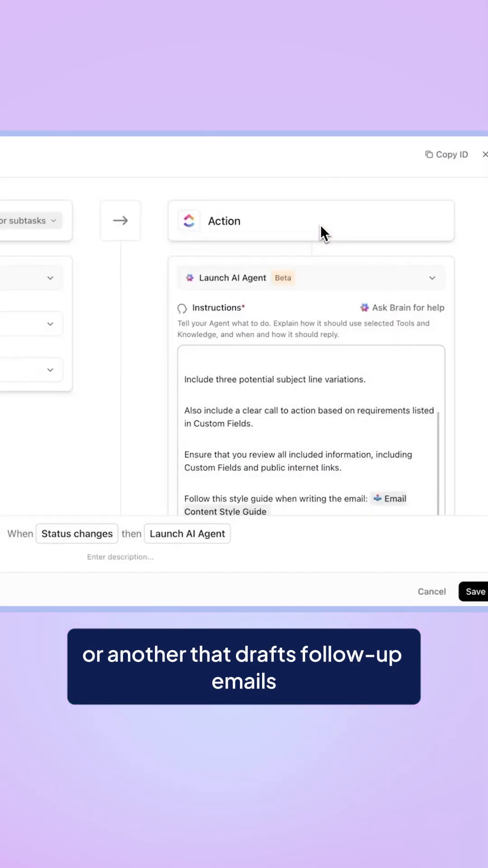
scroll(up, 3)
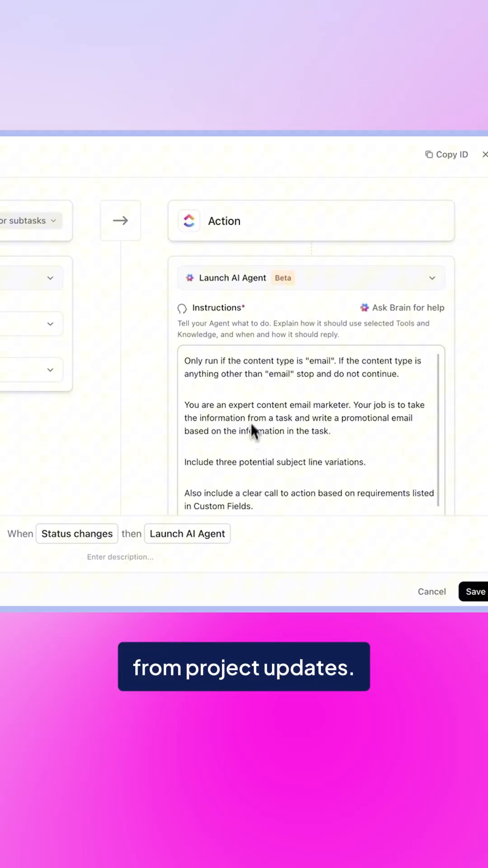